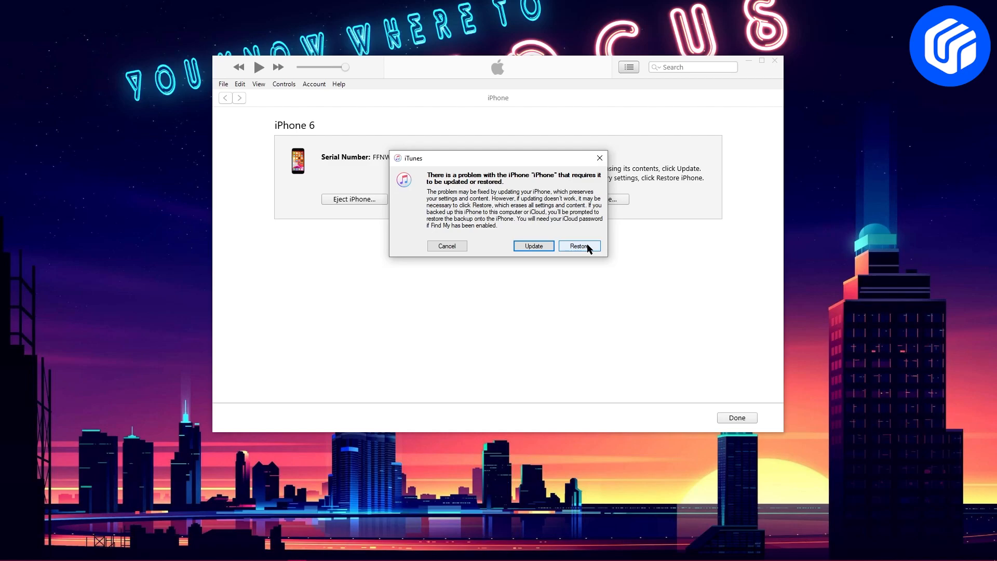
Choose Restore over Update, confirm Restore and Update, and agree to the iOS software licence.
{"action": "left_click", "coordinate": [580, 245]}
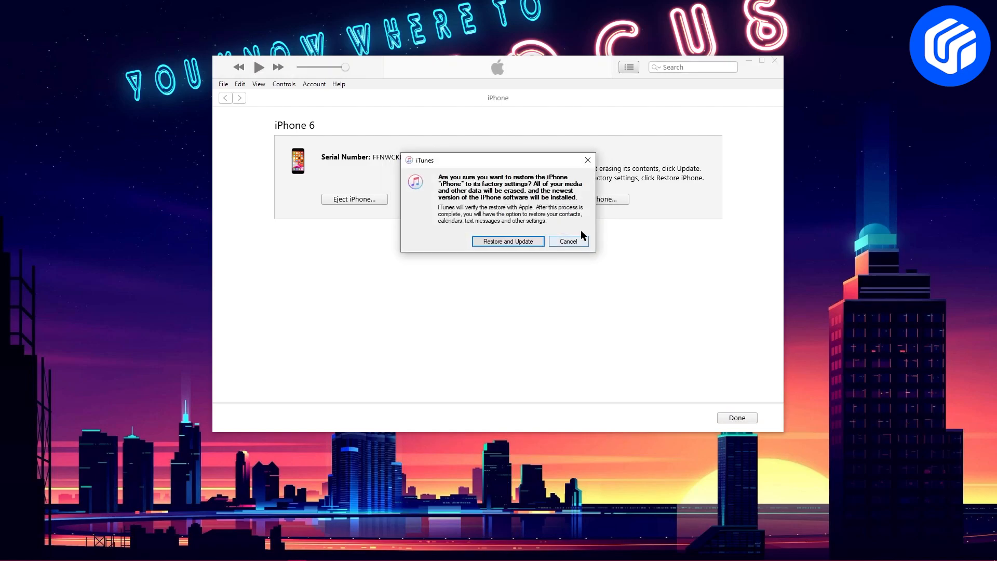
{"action": "left_click", "coordinate": [569, 241]}
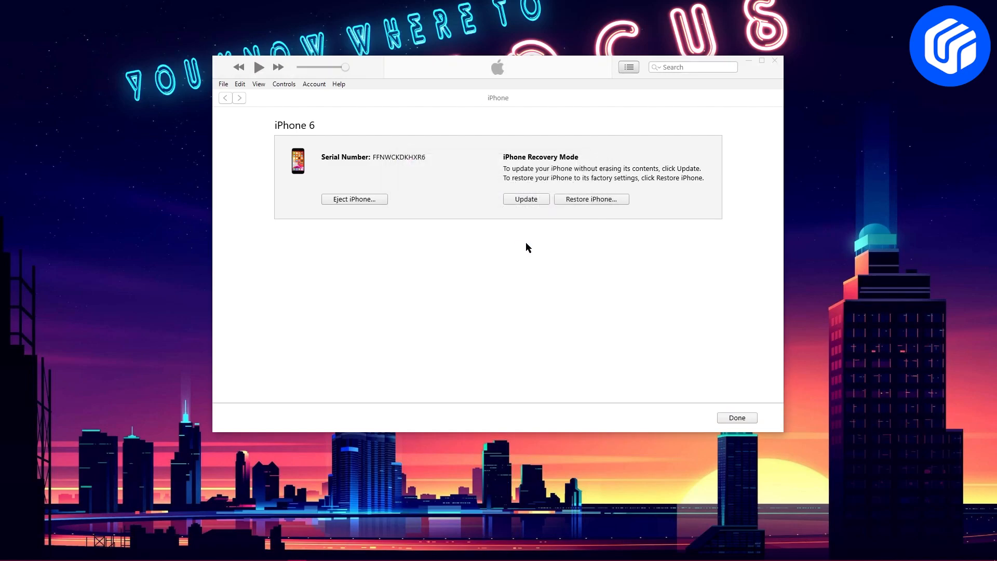
{"action": "left_click", "coordinate": [526, 198]}
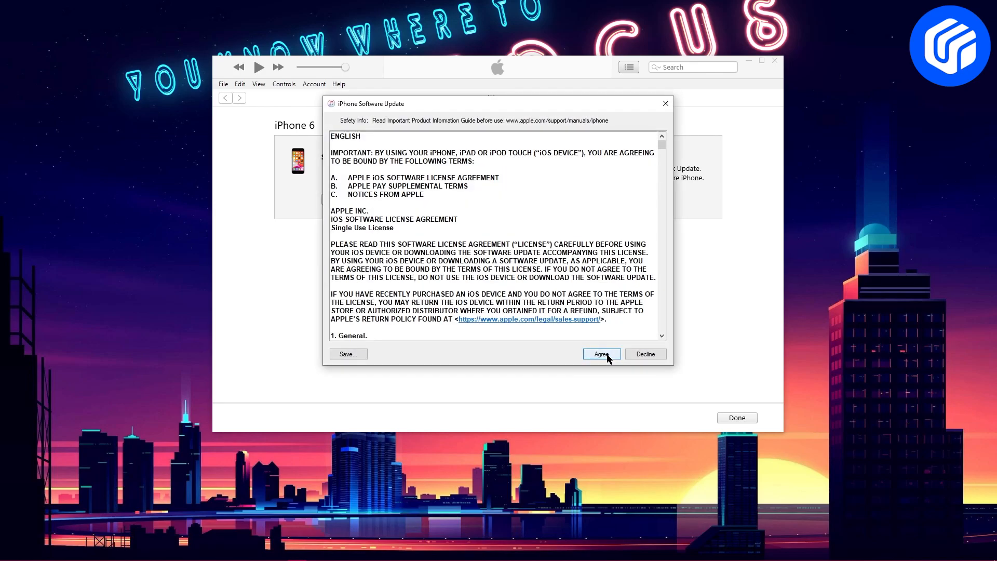
{"action": "left_click", "coordinate": [602, 353]}
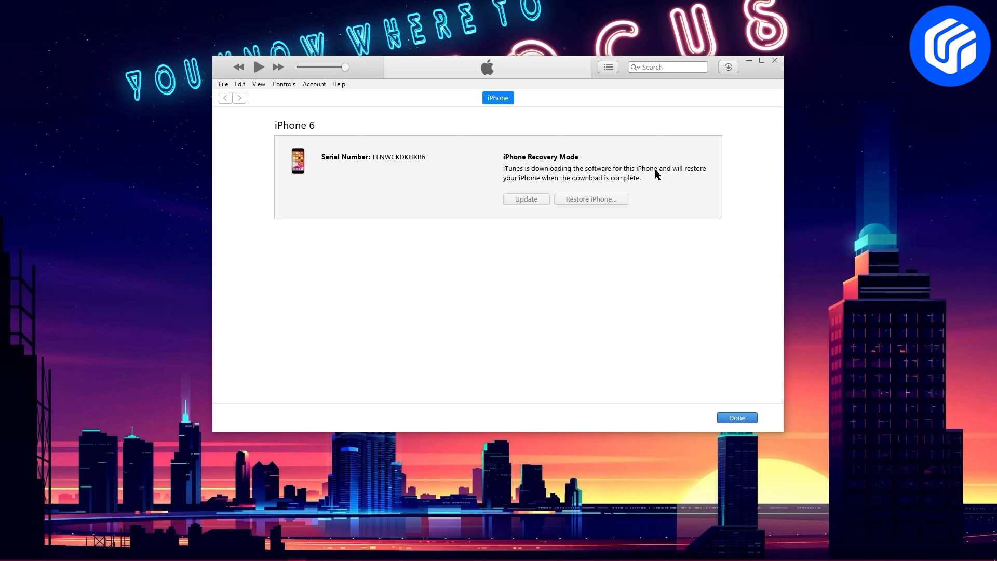
{"action": "left_click", "coordinate": [728, 66]}
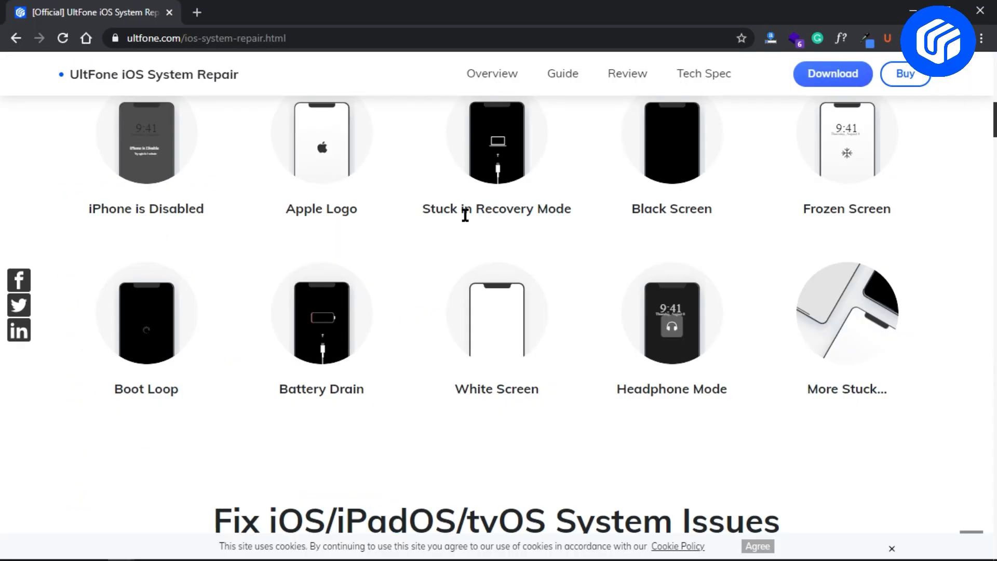
Scroll the ultfone.com iOS System Repair page down to the list of supported iPhone issues.
{"action": "scroll", "scroll_direction": "down", "scroll_amount": 3}
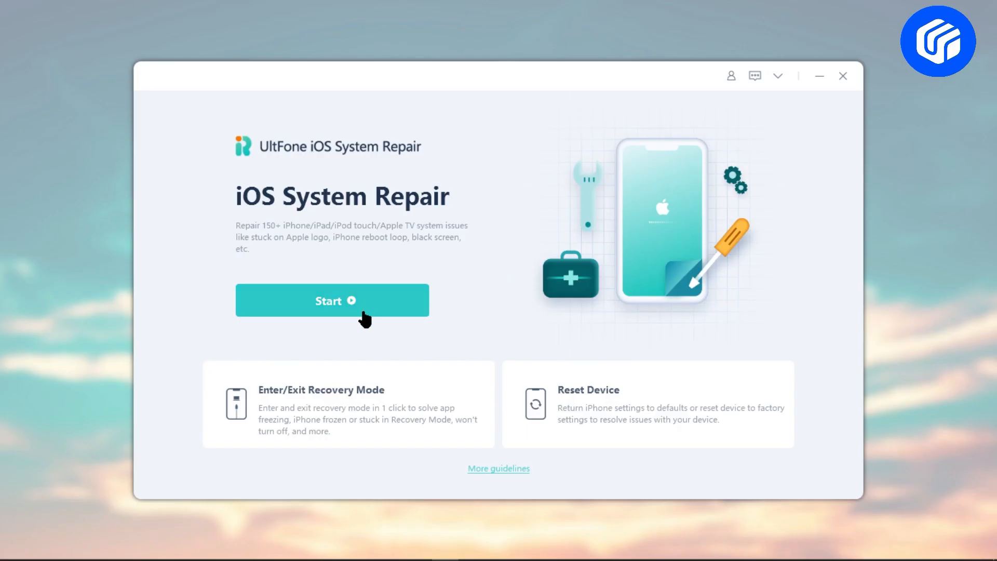
{"action": "mouse_move", "coordinate": [618, 407]}
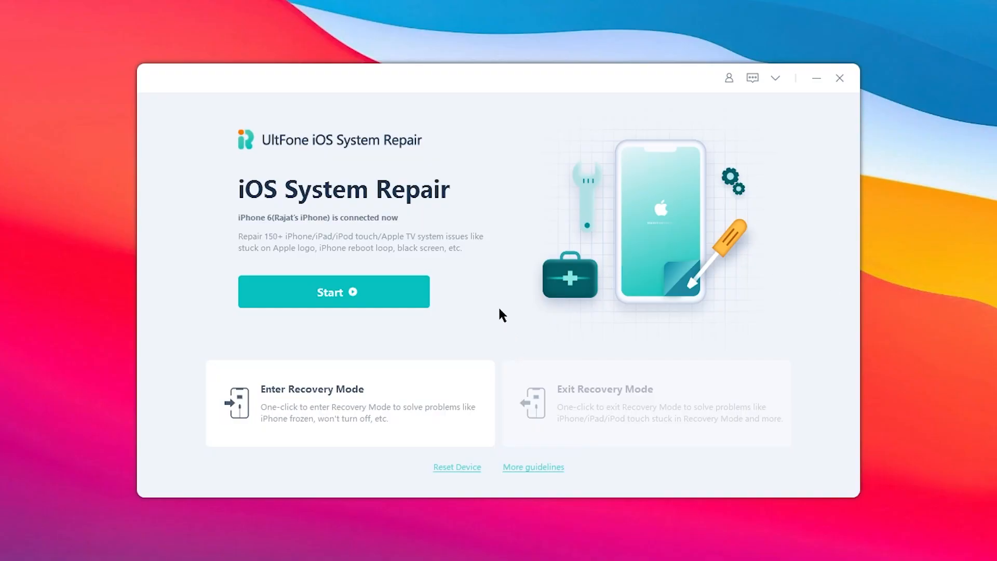
Start the repair for the connected iPhone 6 and proceed with data-keeping Standard Repair.
{"action": "left_click", "coordinate": [334, 292]}
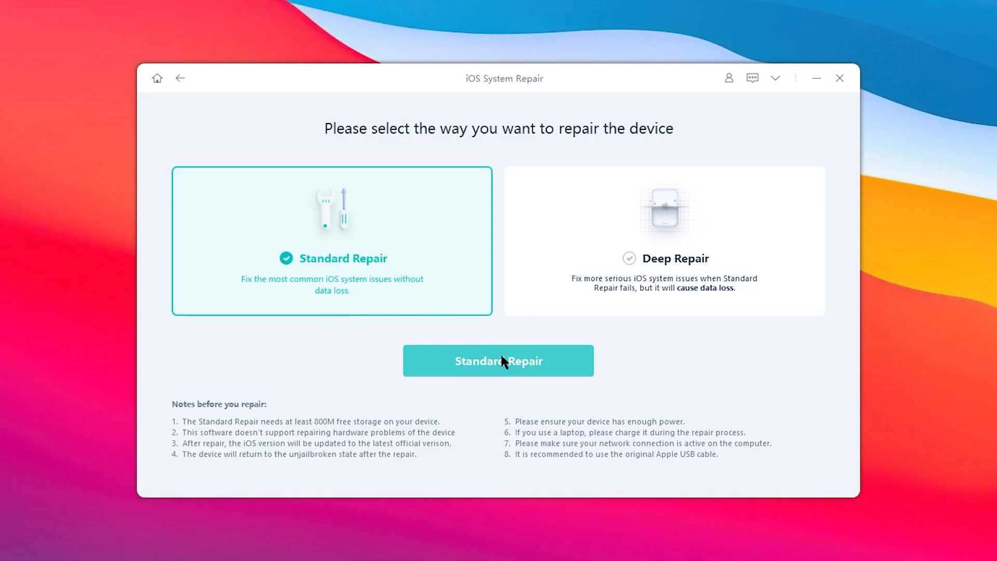
{"action": "left_click", "coordinate": [499, 360]}
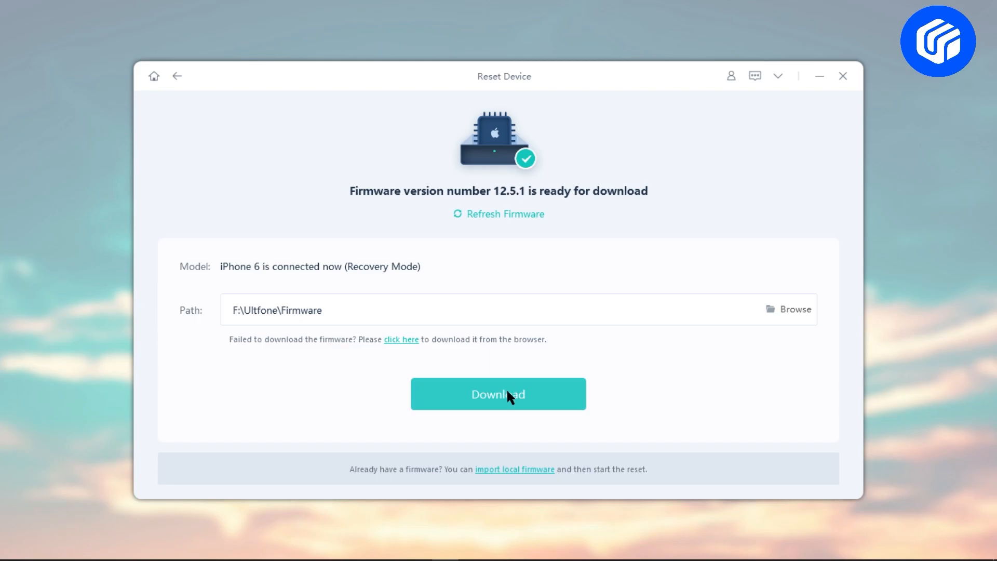
Download firmware 12.5.1, run Standard Repair to completion, and launch the camera on the repaired iPhone.
{"action": "left_click", "coordinate": [499, 395]}
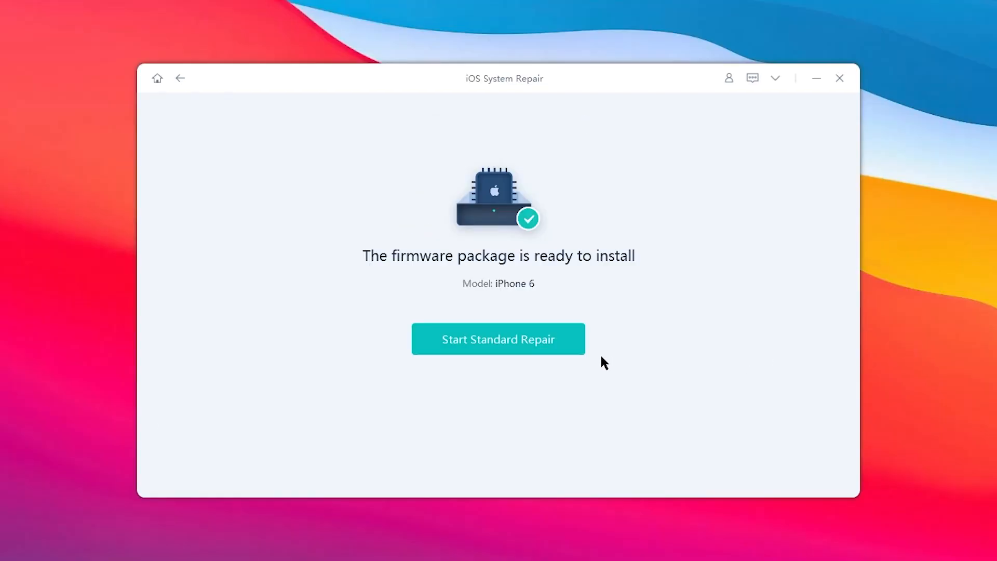
{"action": "left_click", "coordinate": [498, 338]}
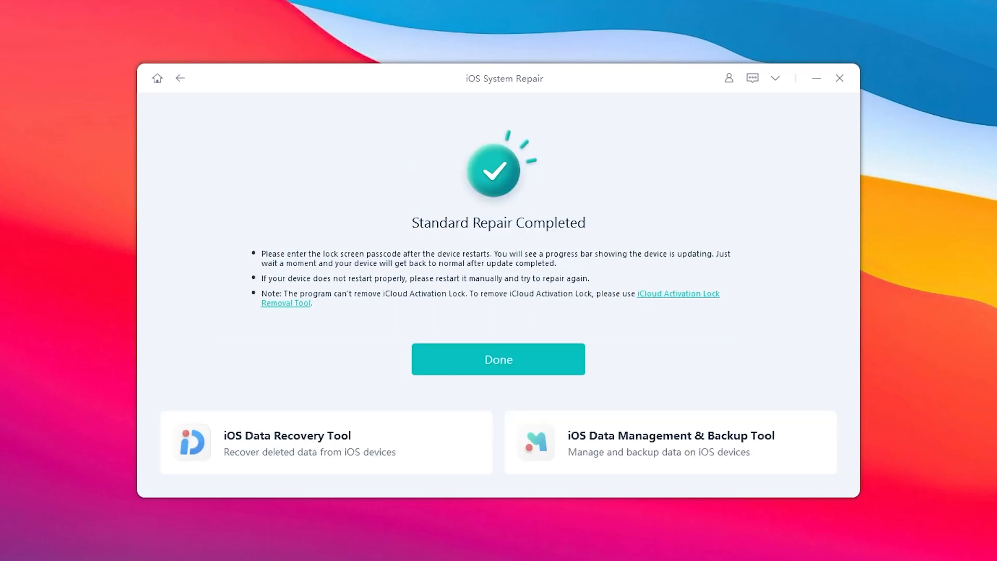
{"action": "mouse_move", "coordinate": [461, 343]}
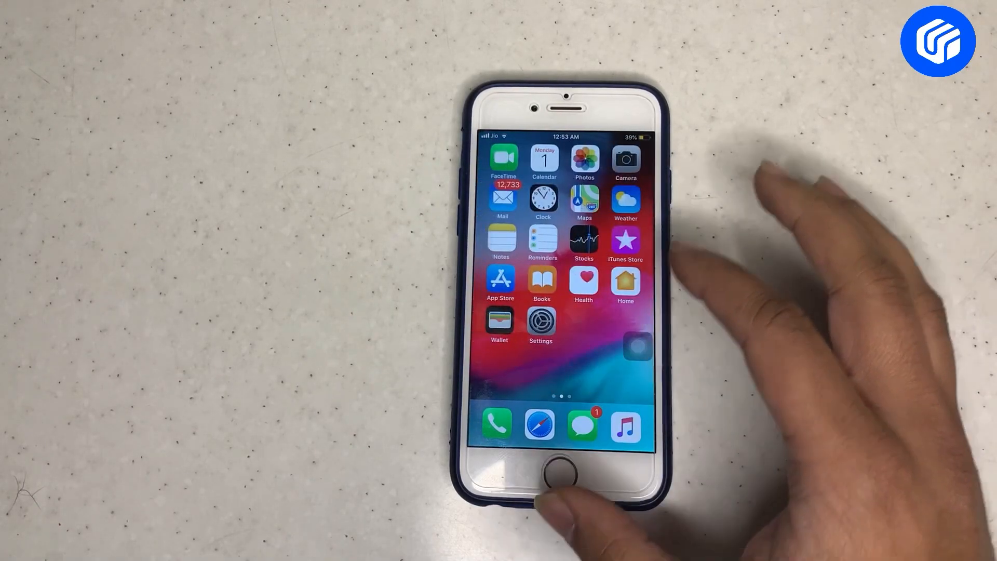
{"action": "left_click", "coordinate": [626, 160]}
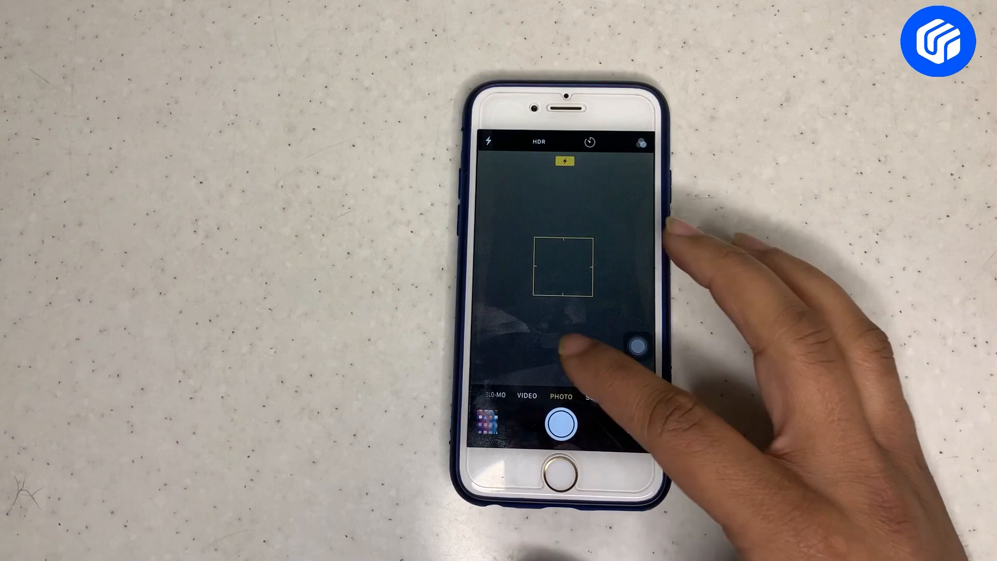